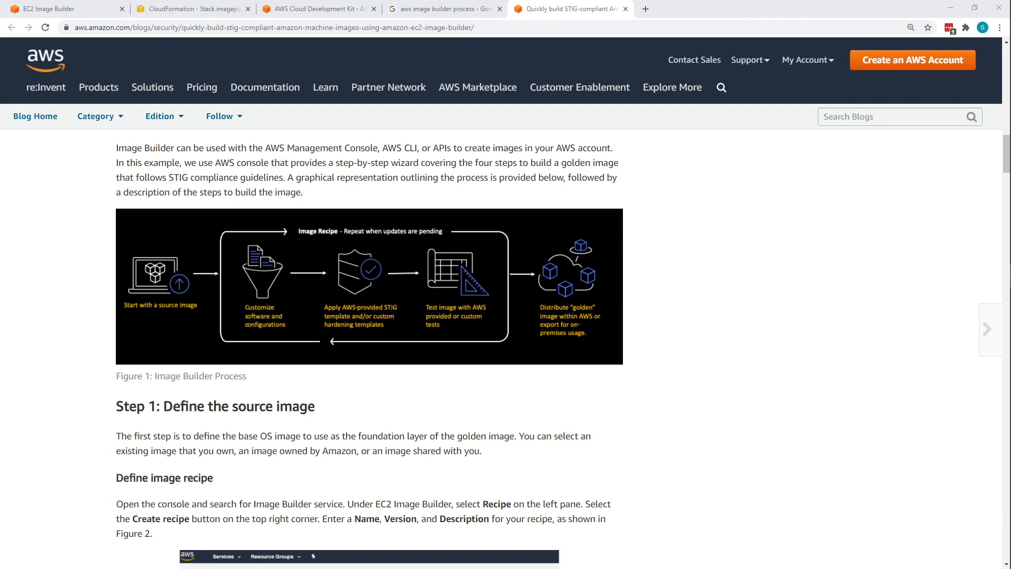
mouse_move(858, 156)
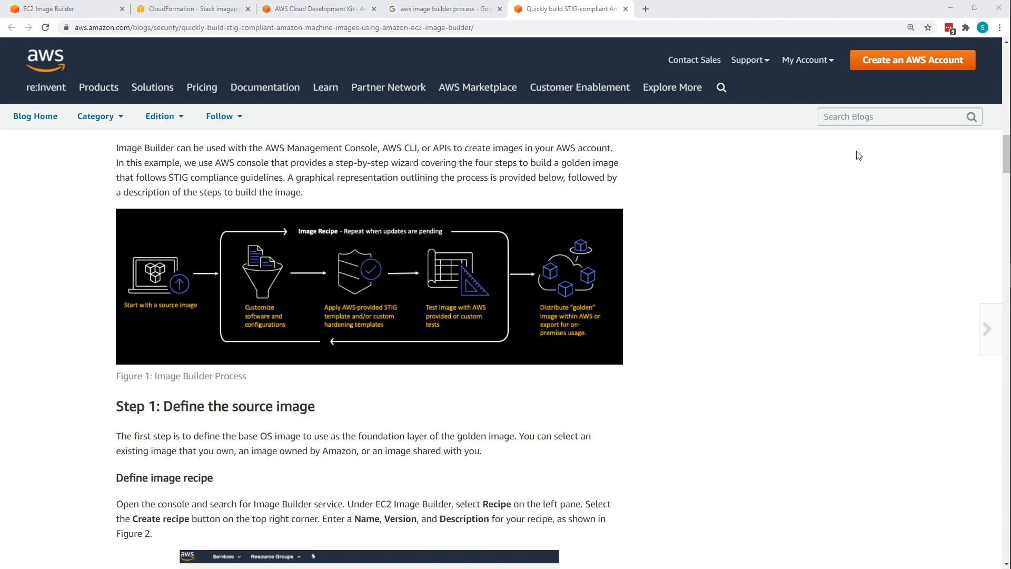
Switch the browser from the Image Builder blog post to the AWS CDK overview page
left_click(316, 8)
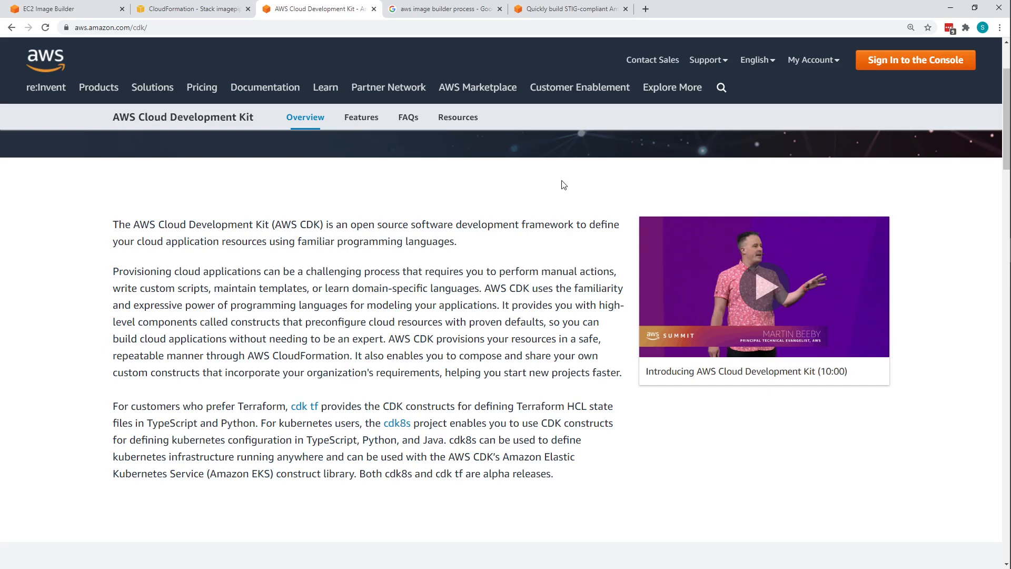
mouse_move(589, 146)
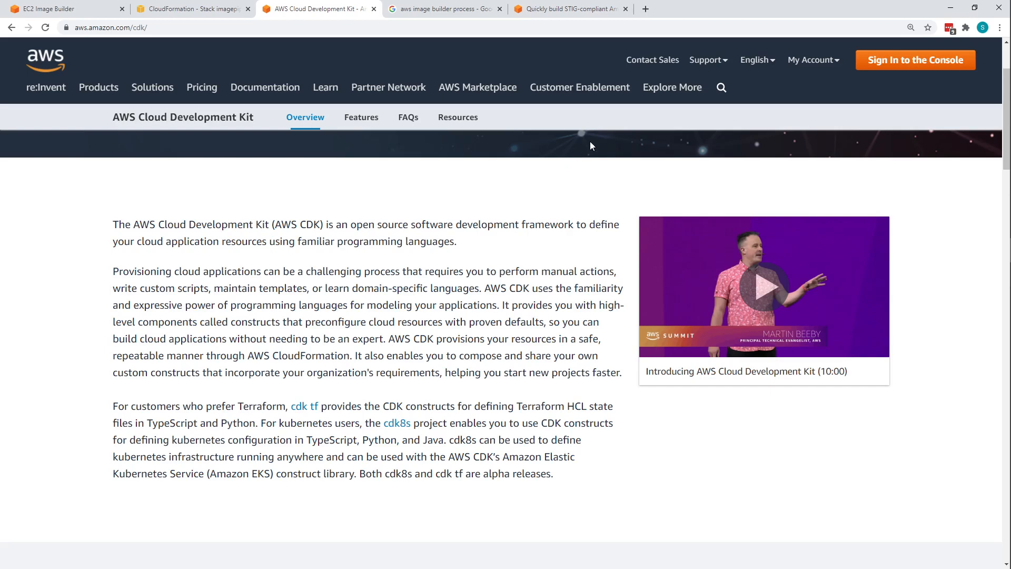
mouse_move(614, 360)
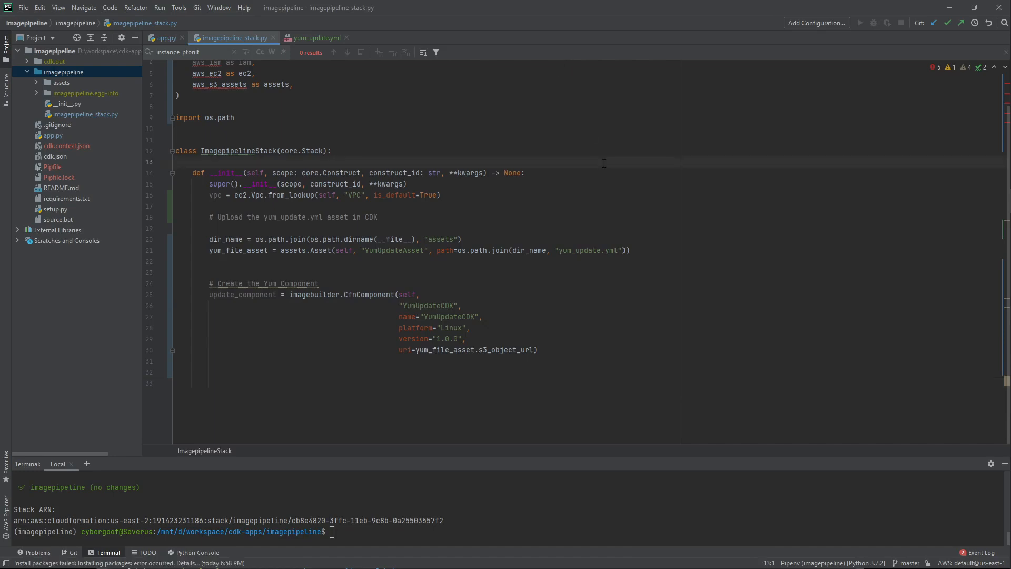
left_click(176, 162)
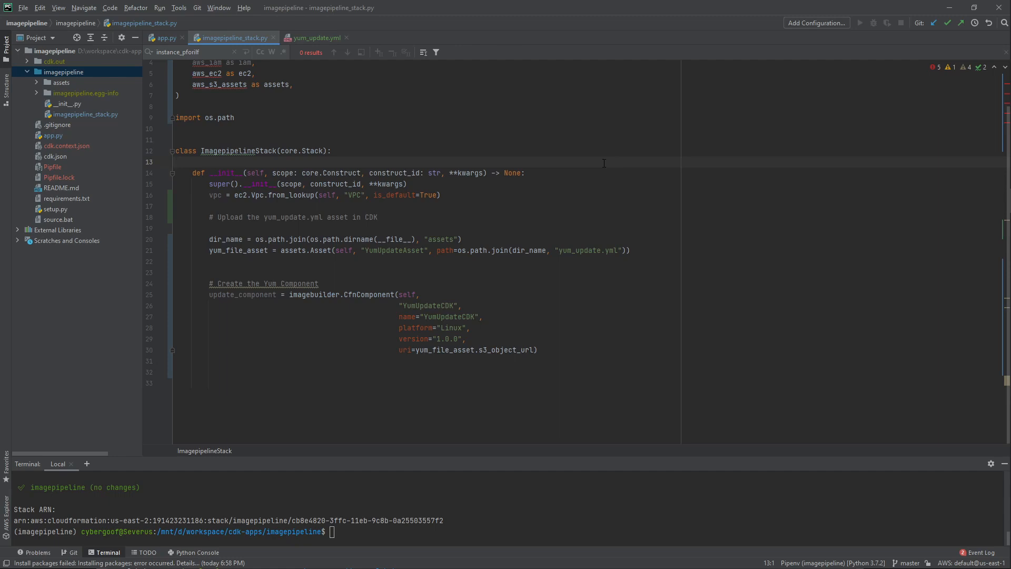
double_click(238, 150)
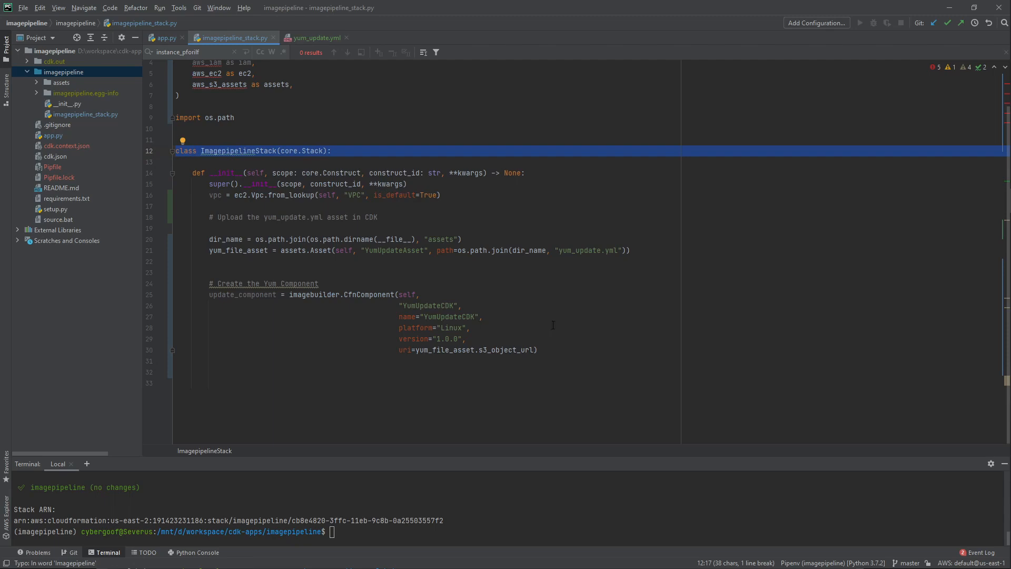
left_click(277, 195)
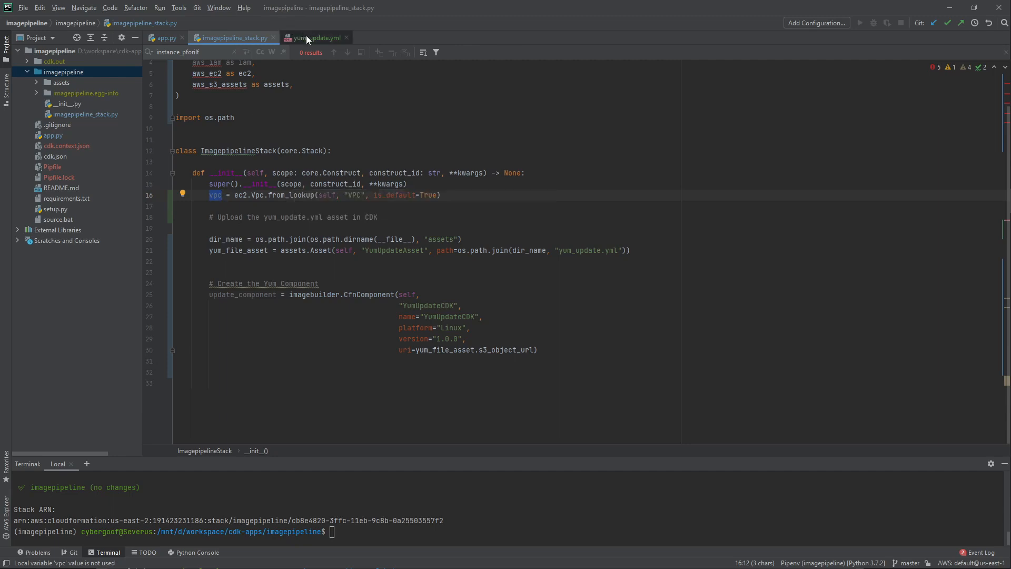
left_click(315, 38)
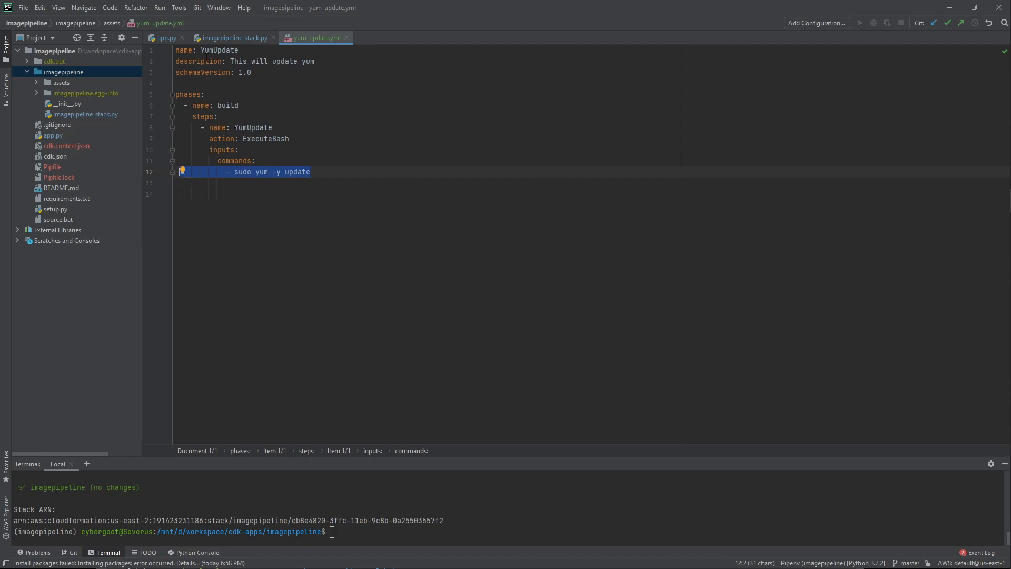
left_click(233, 38)
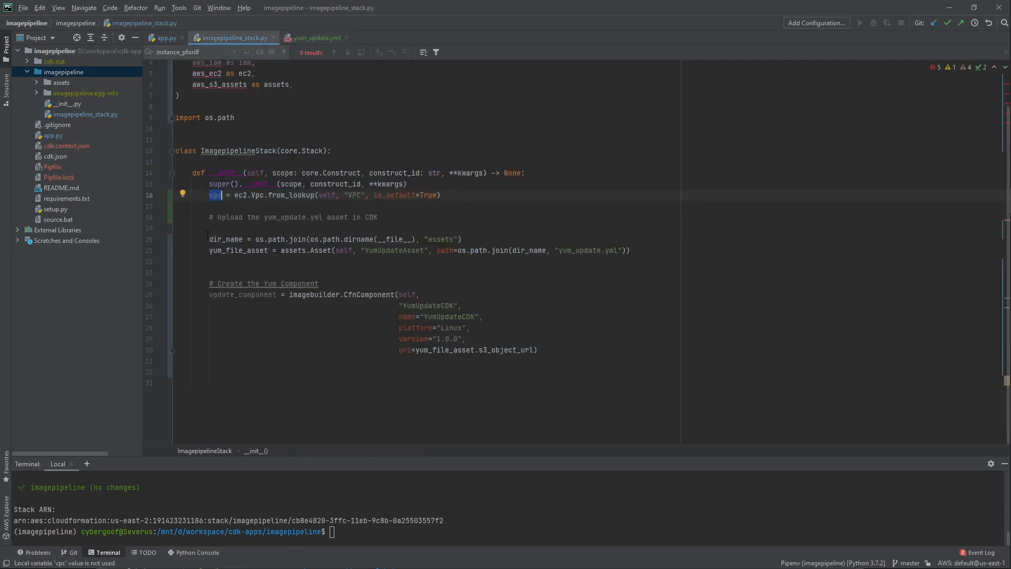
Review the yum_update.yml asset upload and the YumUpdateCDK component it feeds into the AgentInstall recipe
left_click(237, 250)
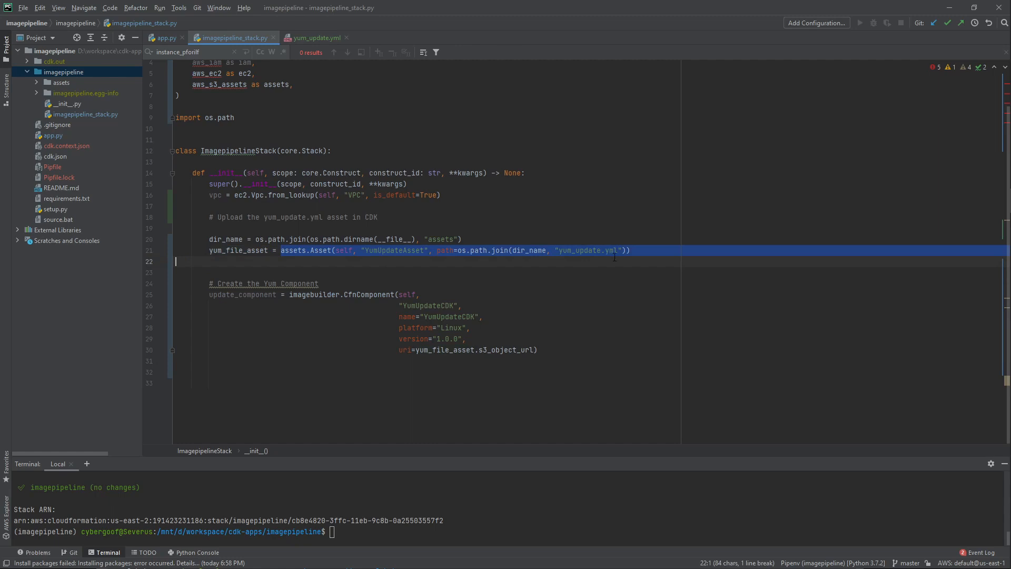
left_click(629, 251)
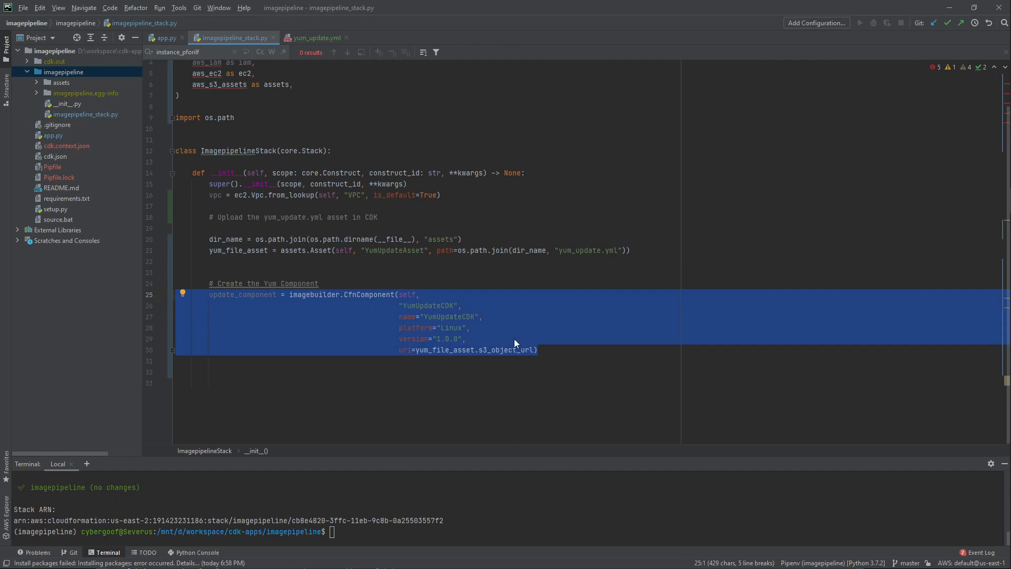
mouse_move(568, 343)
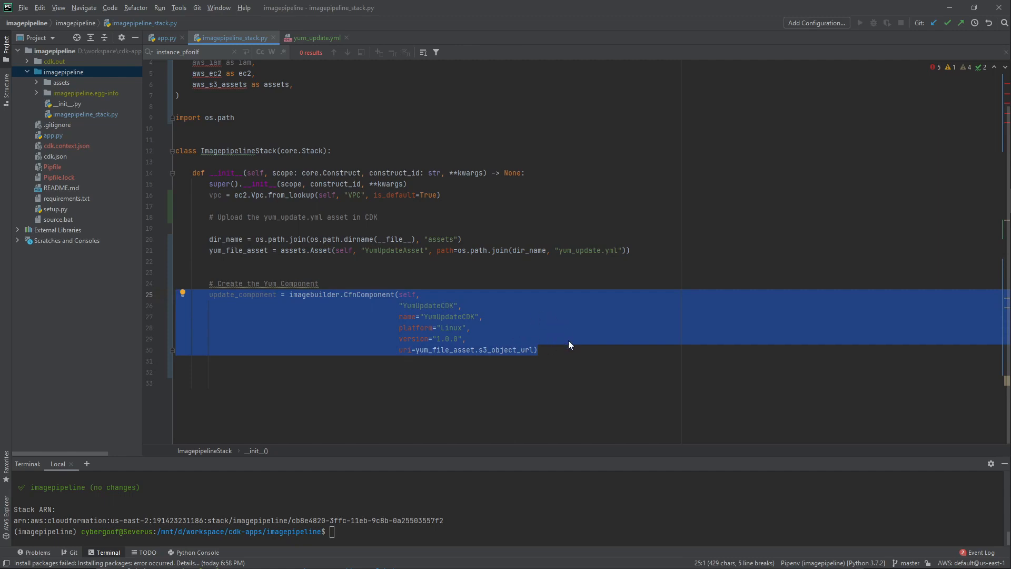
left_click(471, 349)
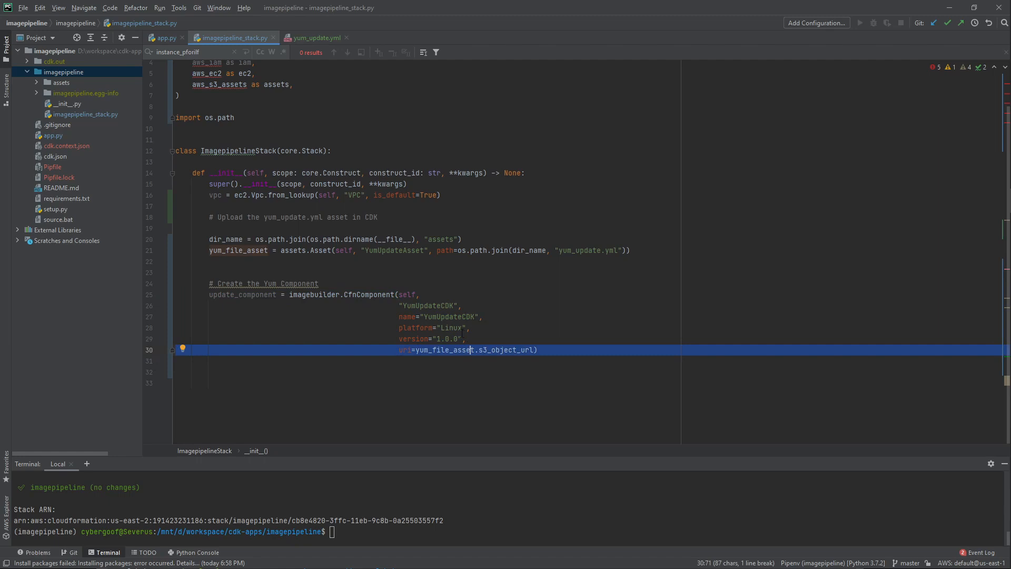
double_click(448, 317)
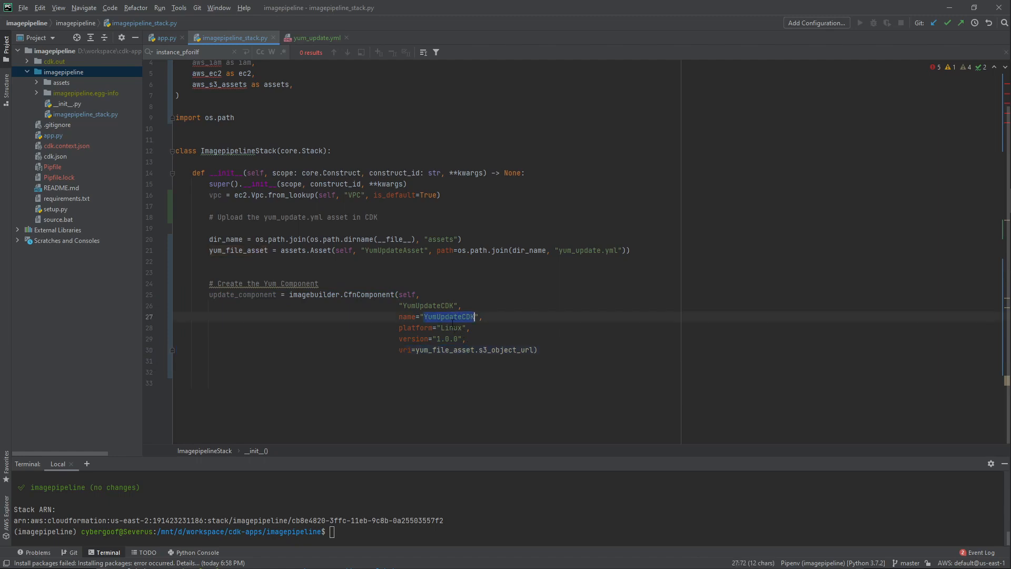
double_click(450, 327)
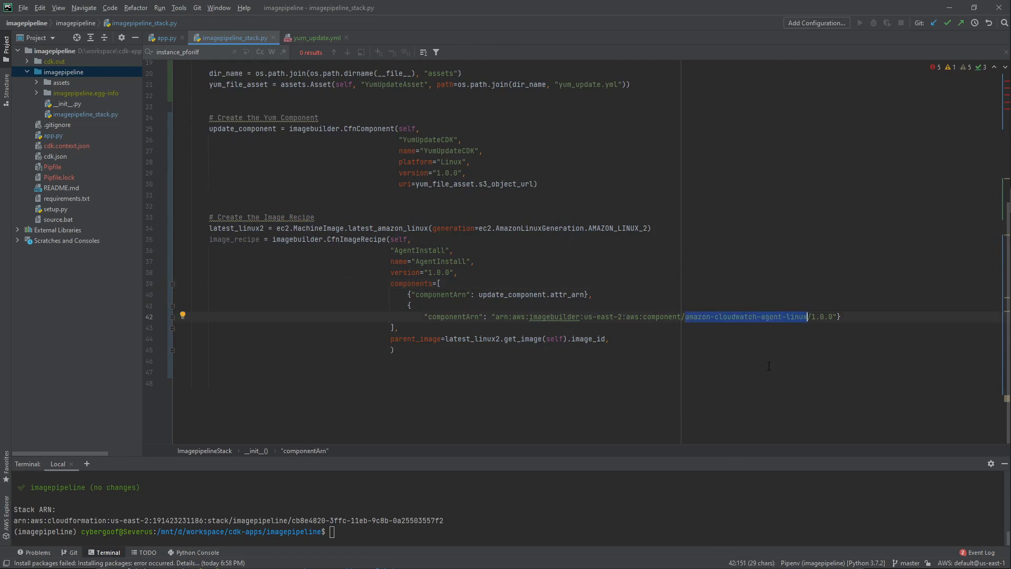
mouse_move(703, 269)
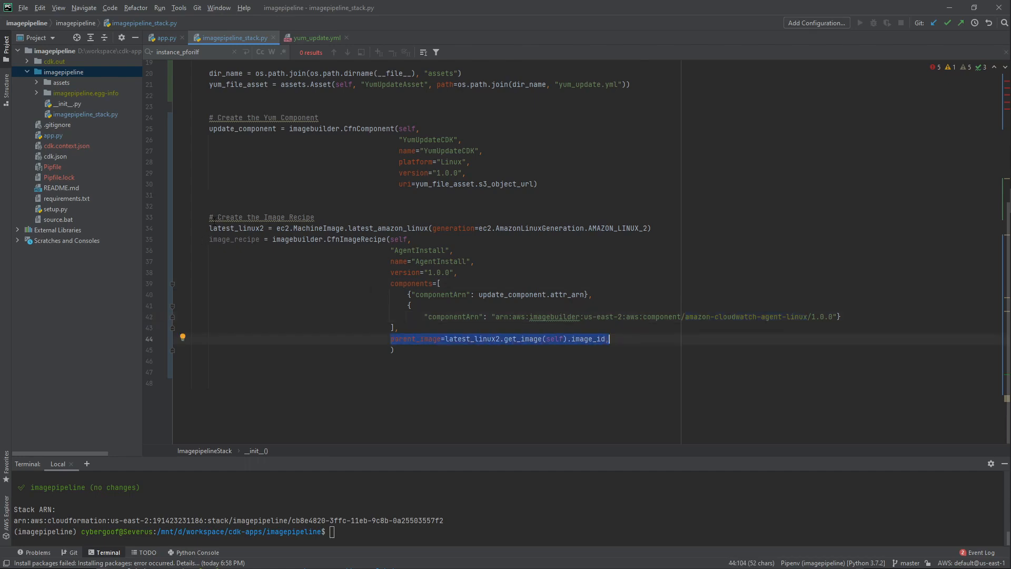
Review the latest_linux2 base image and the update and CloudWatch agent components referenced by the recipe
left_click(277, 228)
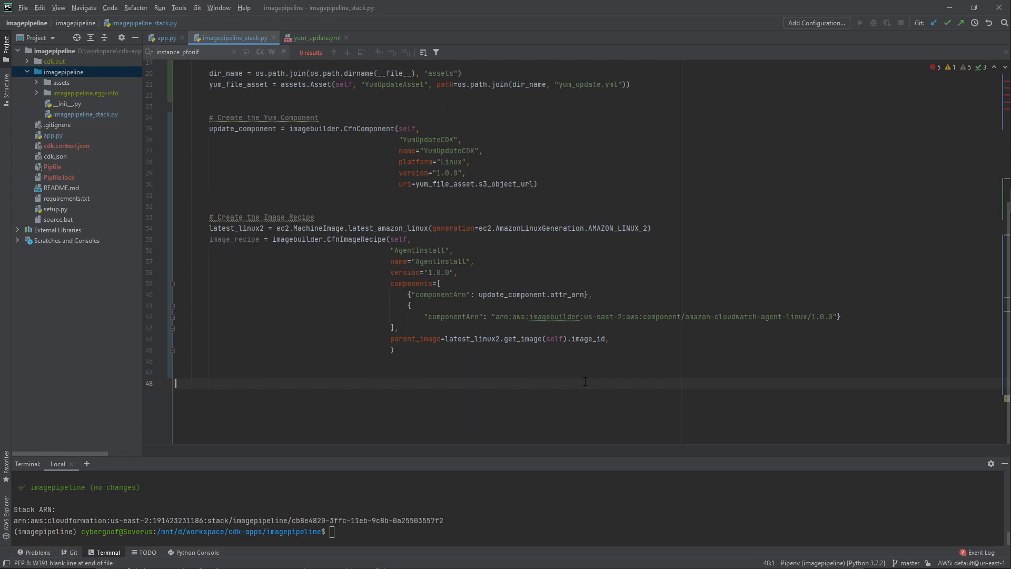
left_click(257, 228)
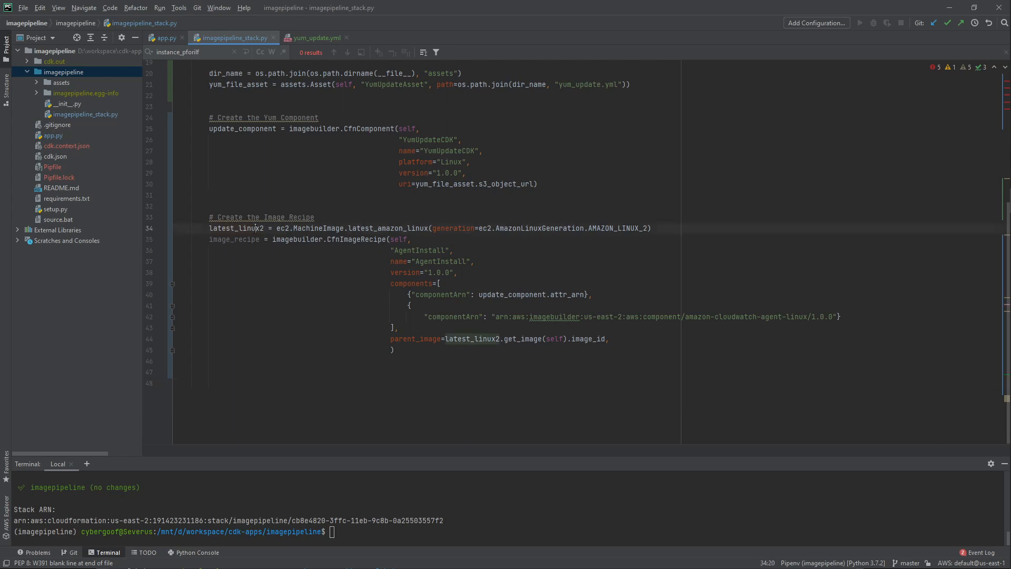
double_click(236, 229)
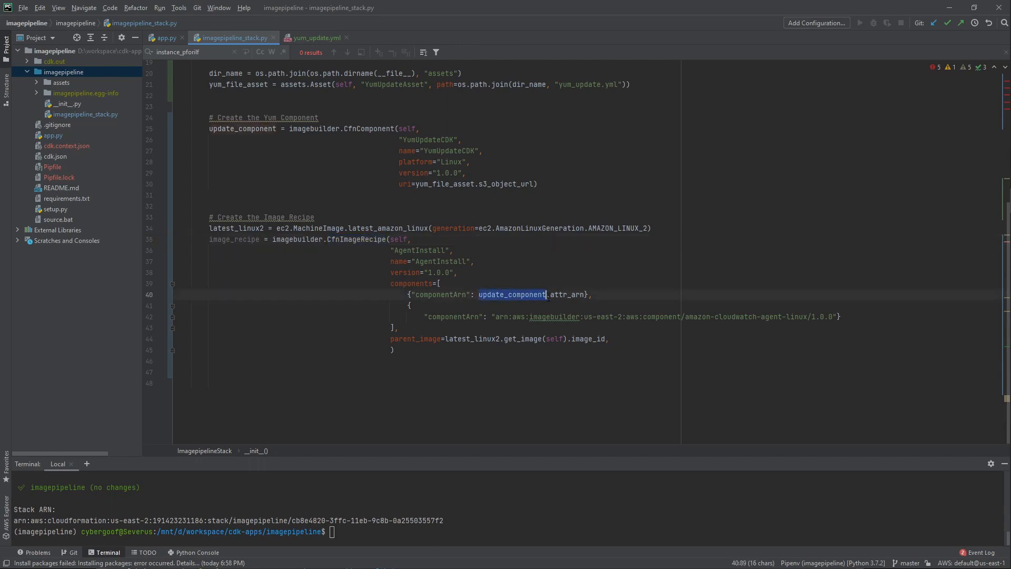
left_click(499, 317)
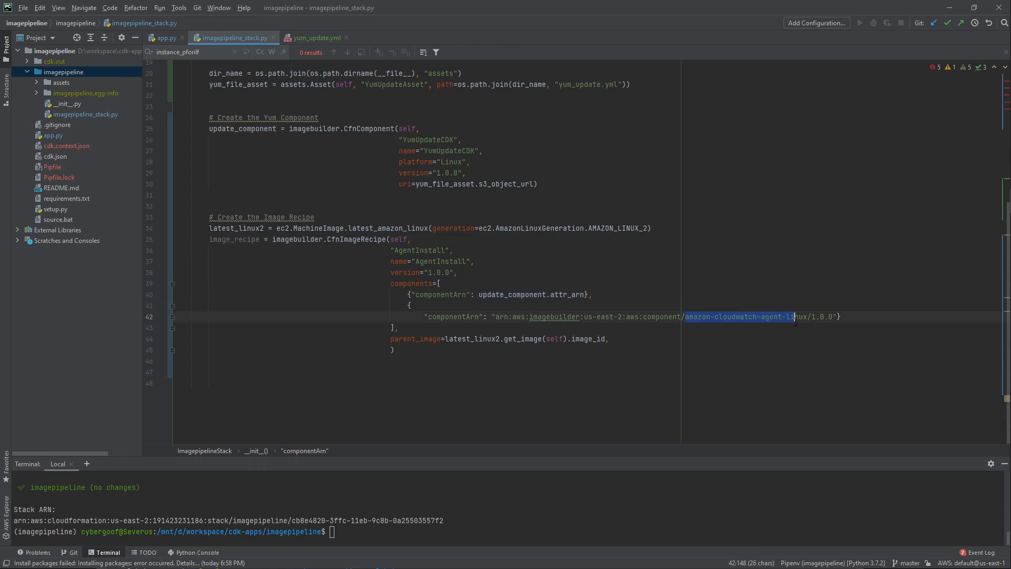
left_click(570, 372)
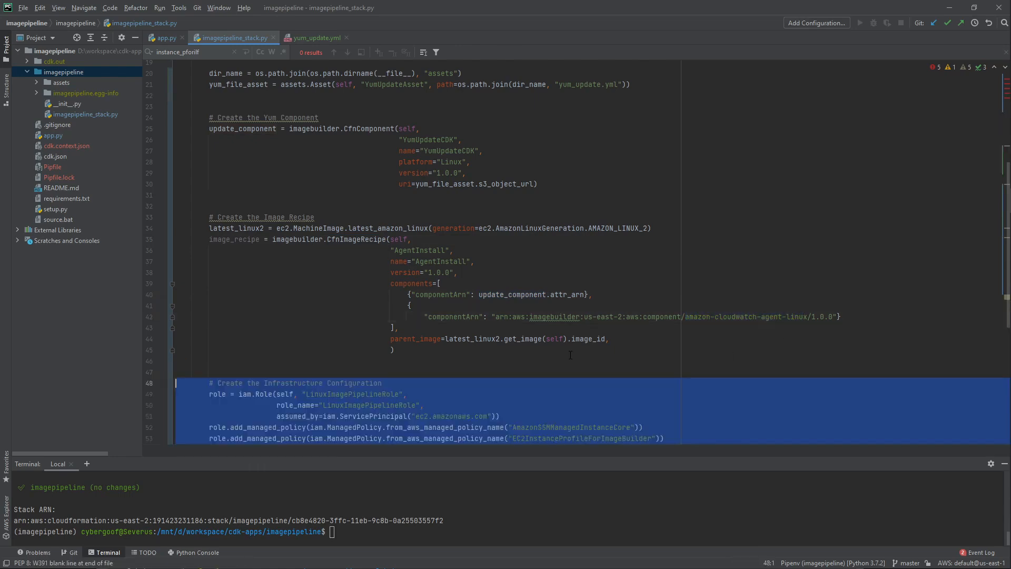
Review the LinuxInfrastructureConfig's public subnet and security group references for t2.micro builds
scroll("down", 3)
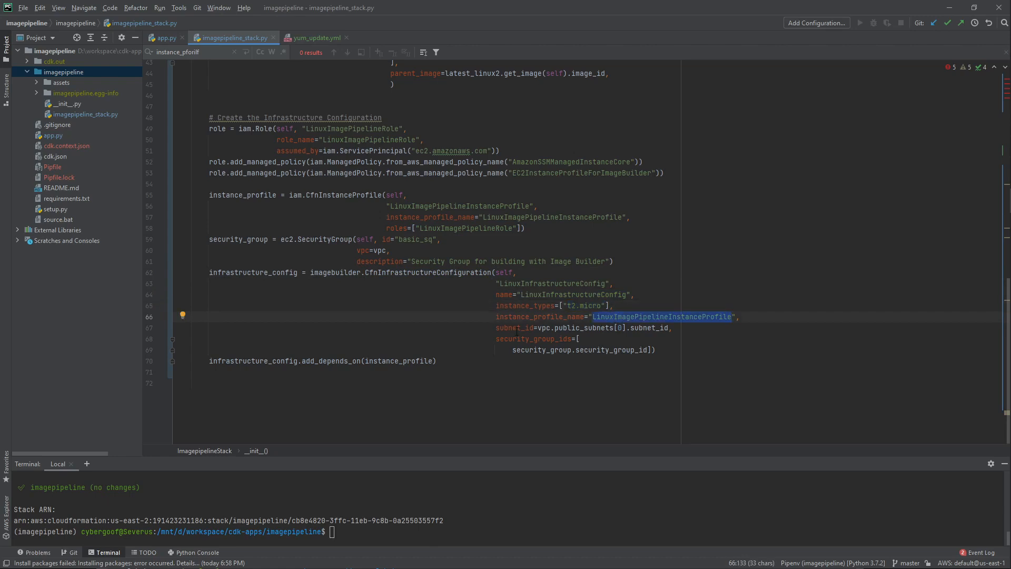
mouse_move(554, 327)
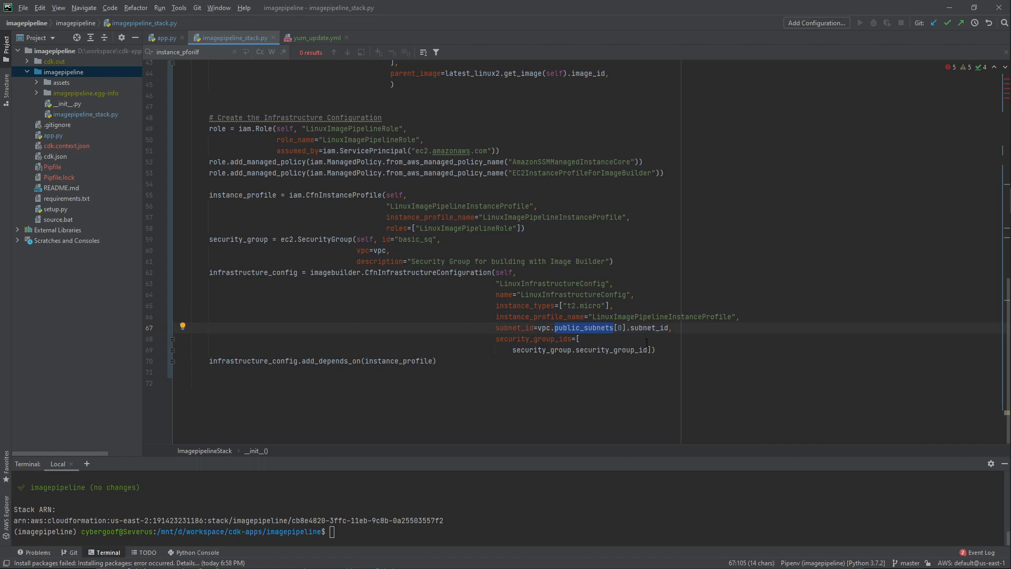
double_click(541, 349)
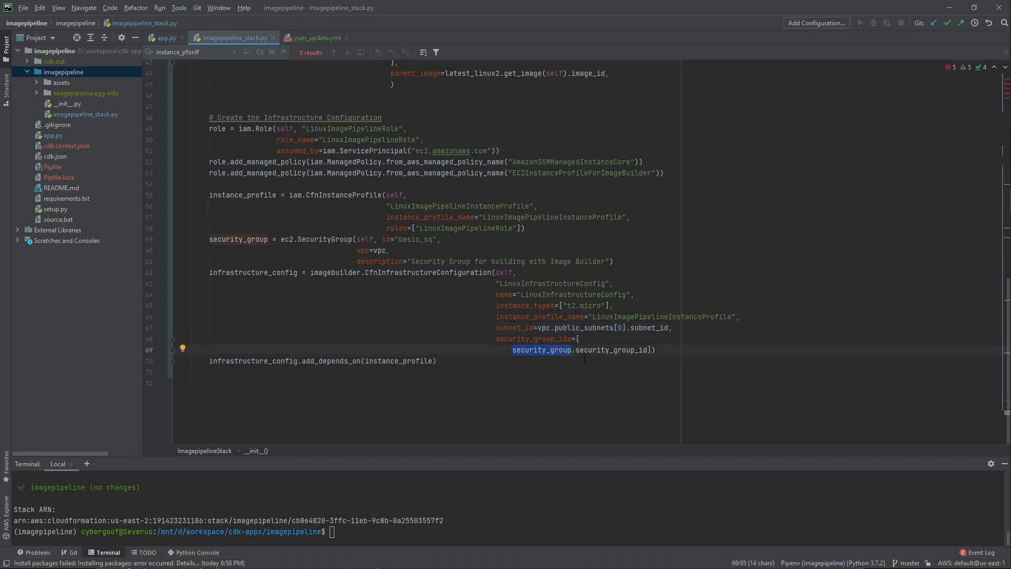
left_click(513, 380)
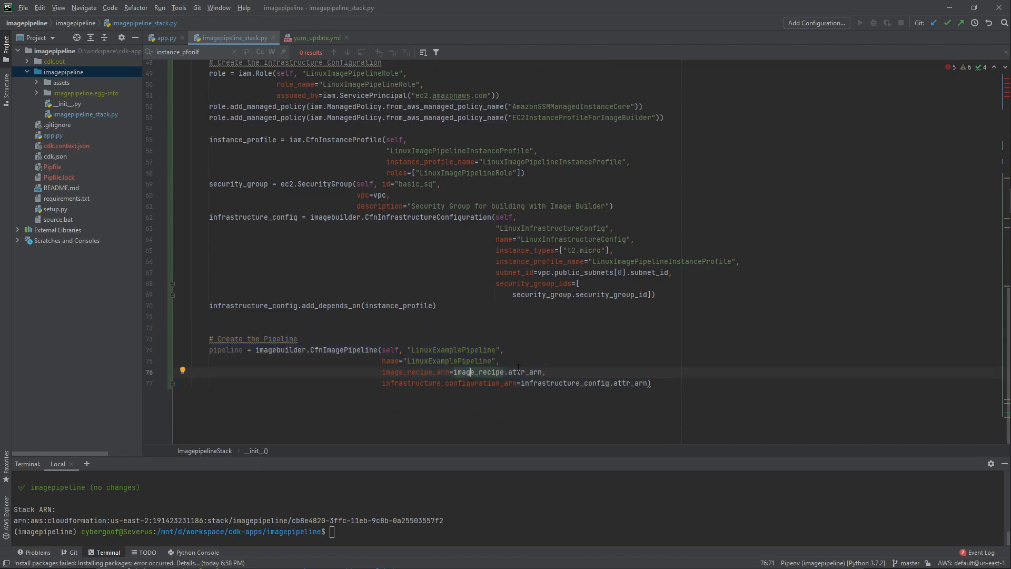
Point out the image recipe ARN reference inside the LinuxExamplePipeline definition
double_click(478, 371)
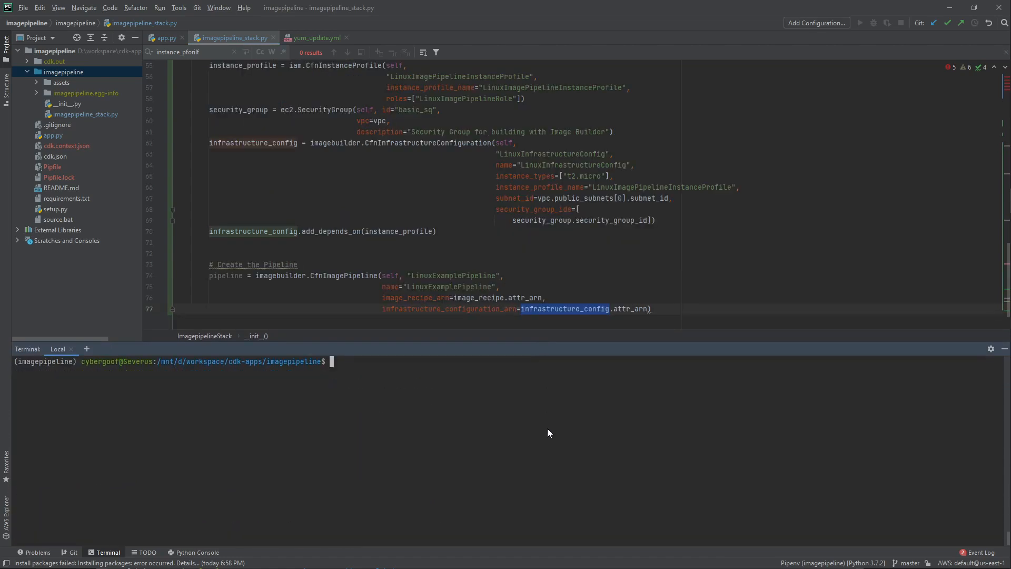
Run 'cdk deploy imagepipeline' from the PyCharm terminal
type("cdk deploy imagepipeline")
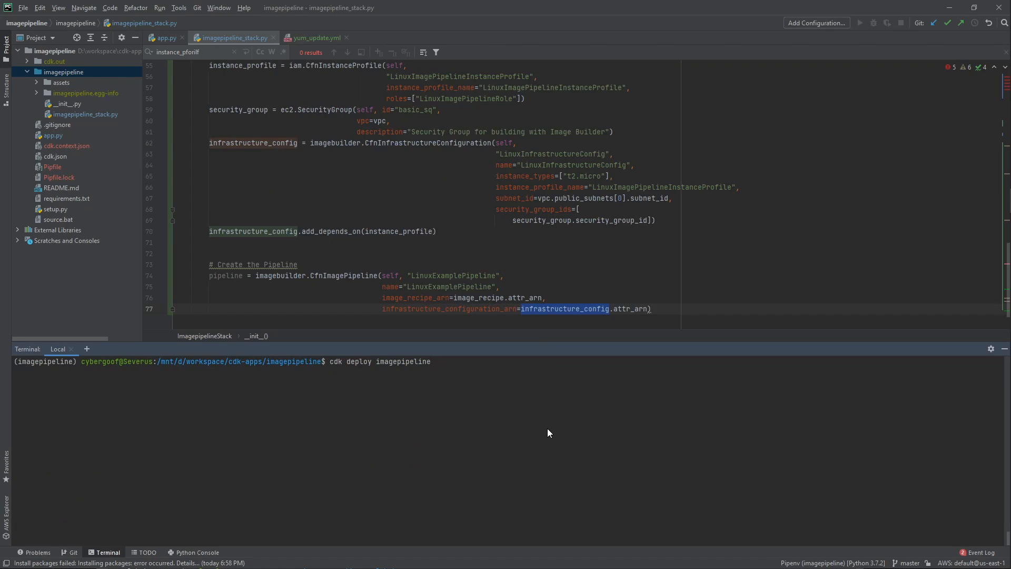
key("Return")
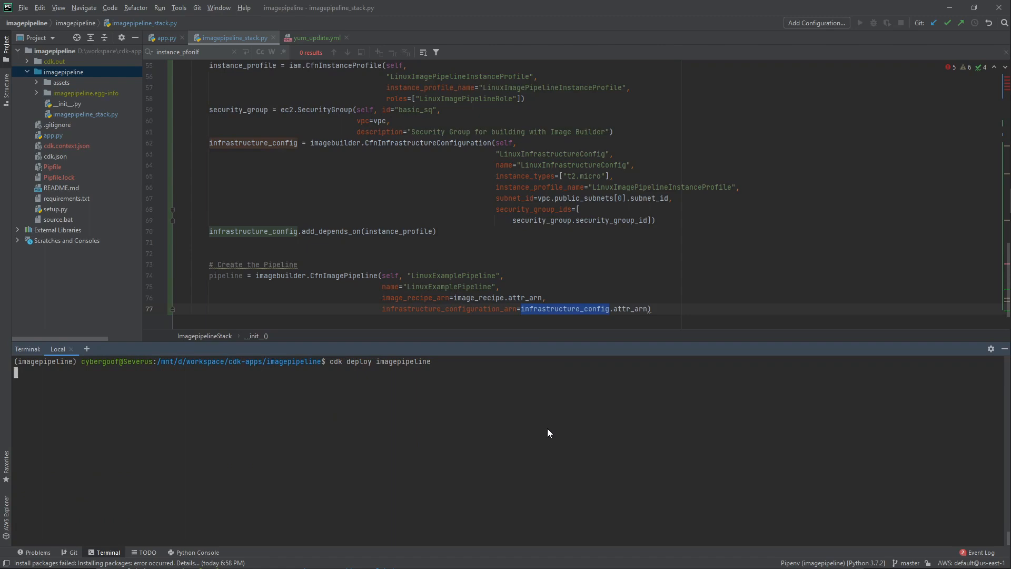
mouse_move(551, 376)
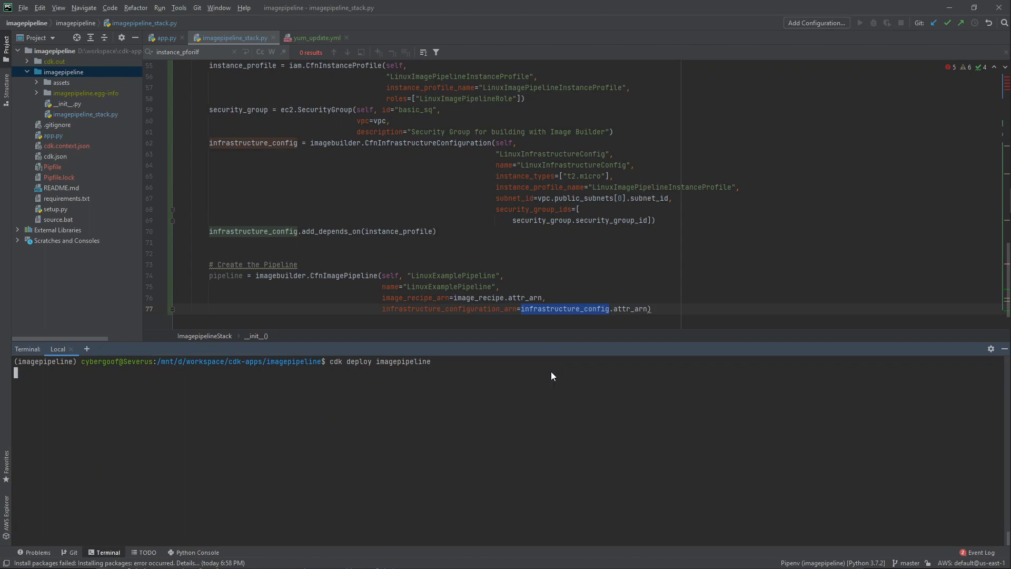
mouse_move(823, 18)
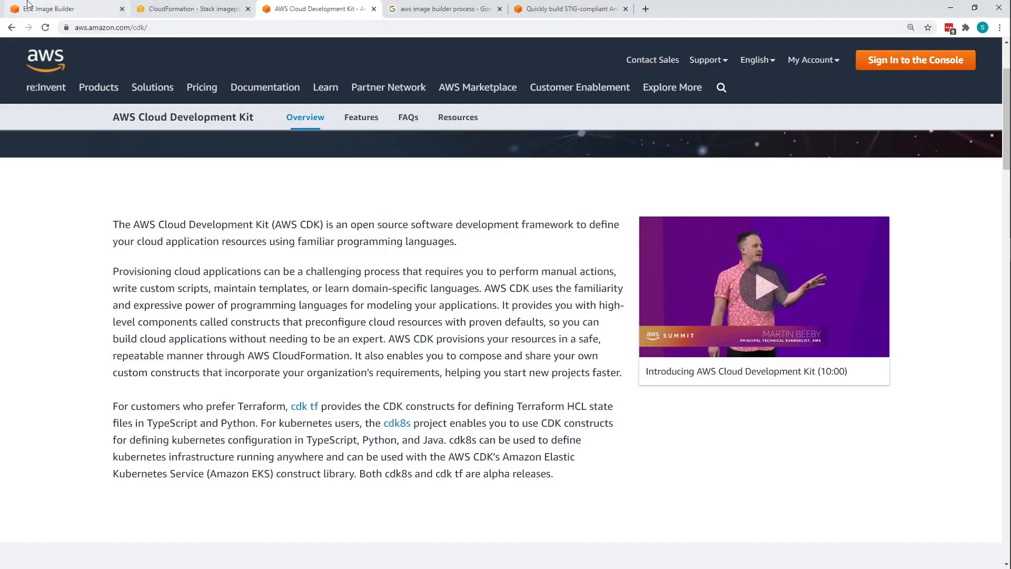
Review the imagepipeline stack resources, noting the security group and ImagePipeline entries at CREATE_COMPLETE
left_click(192, 8)
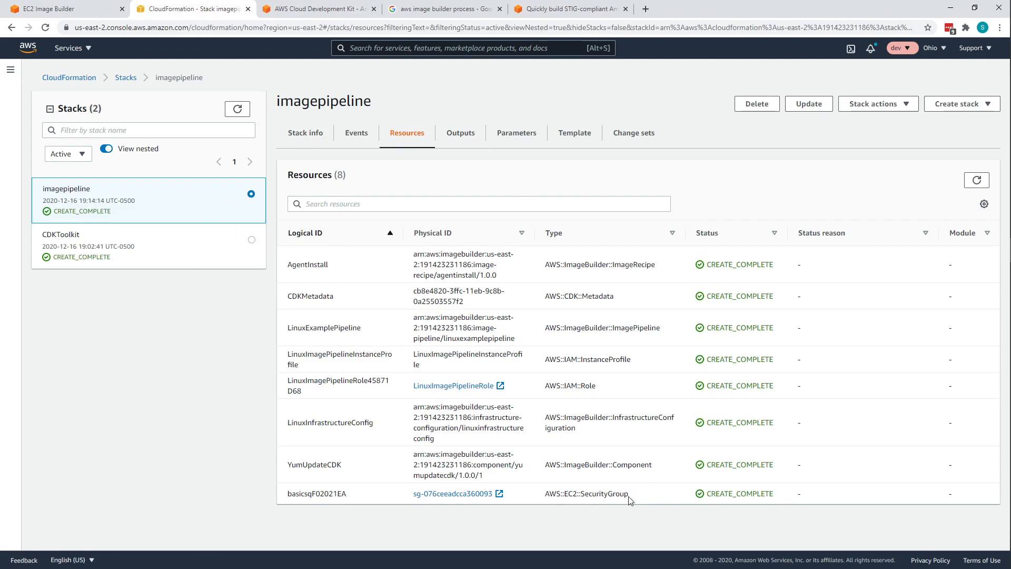
double_click(604, 493)
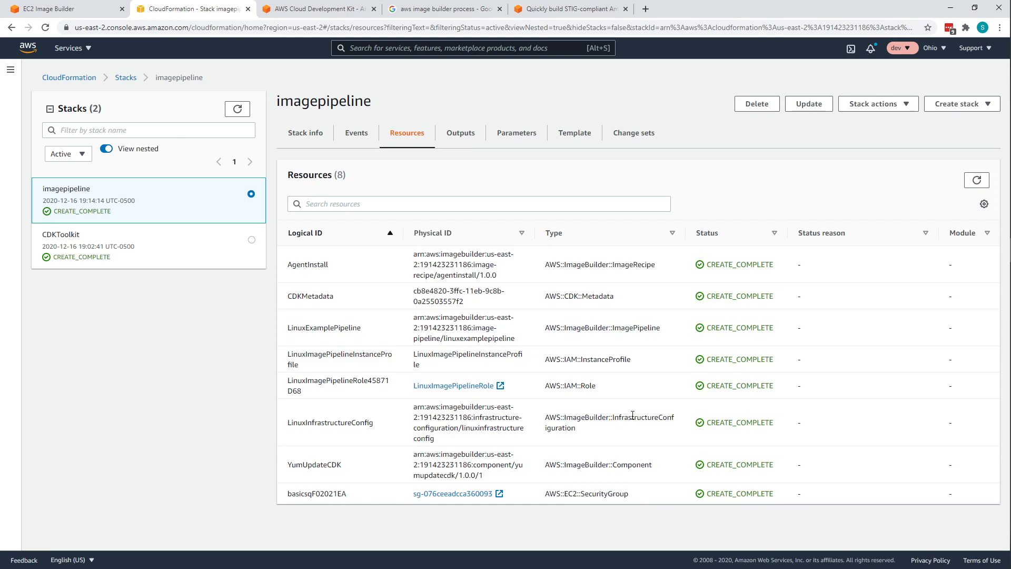
double_click(625, 417)
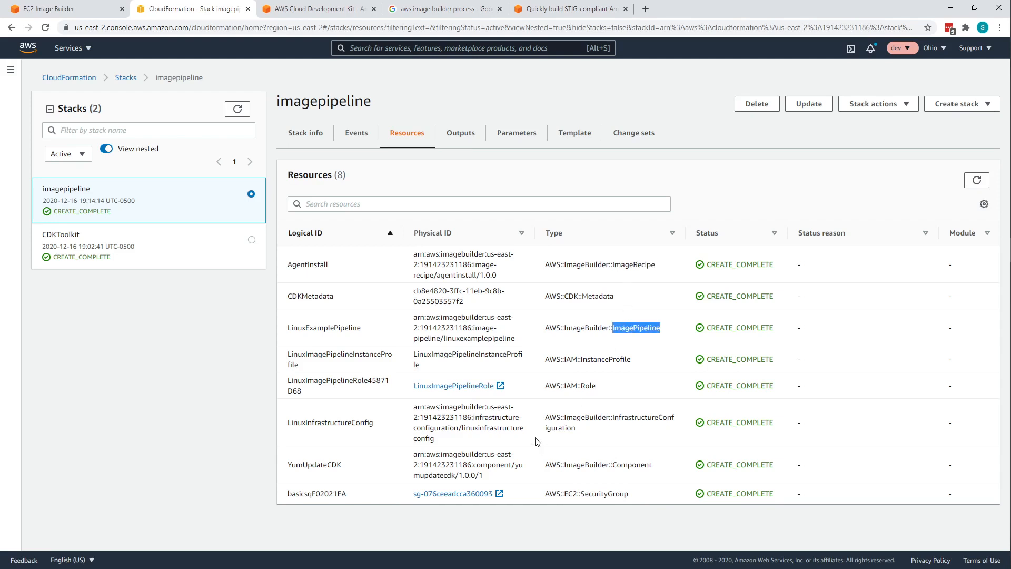
mouse_move(591, 406)
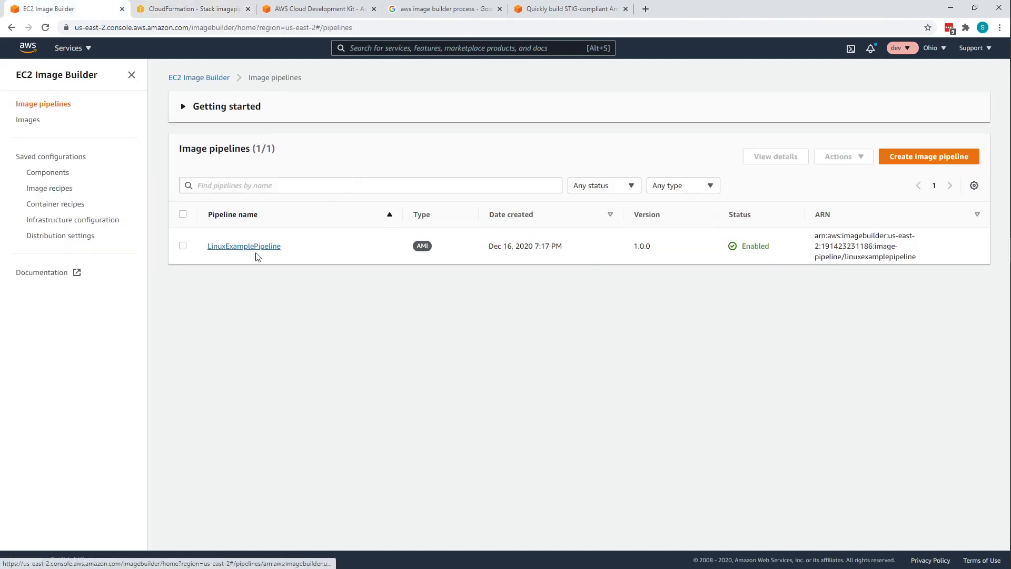
View LinuxExamplePipeline's AgentInstall recipe and its YumUpdateCDK build component
left_click(183, 106)
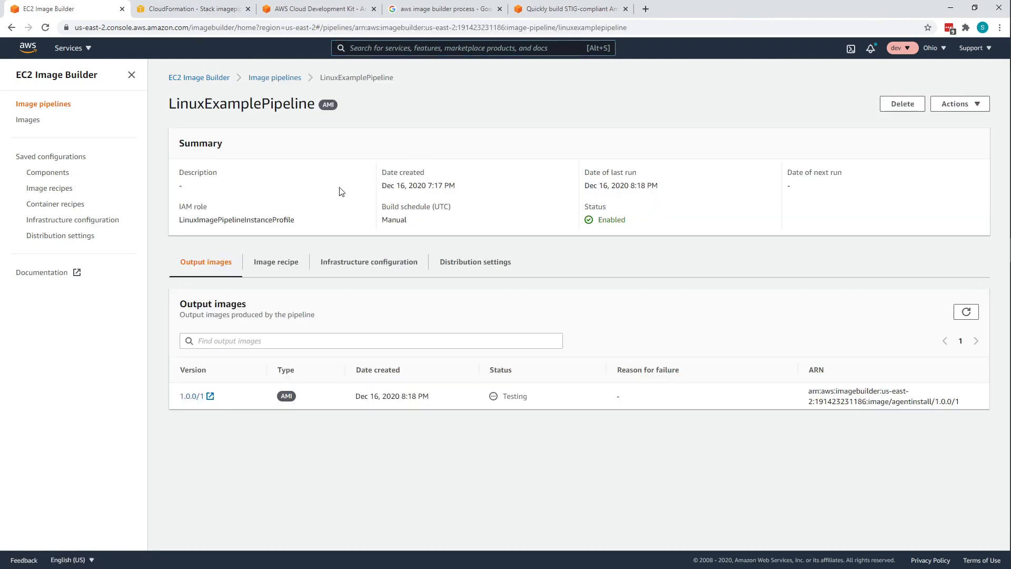
mouse_move(316, 297)
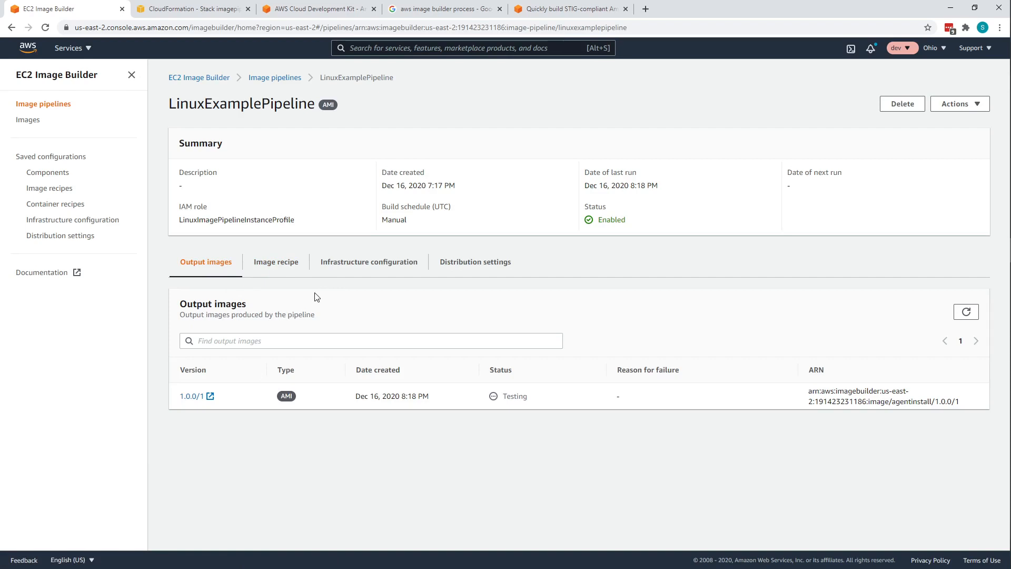
left_click(275, 262)
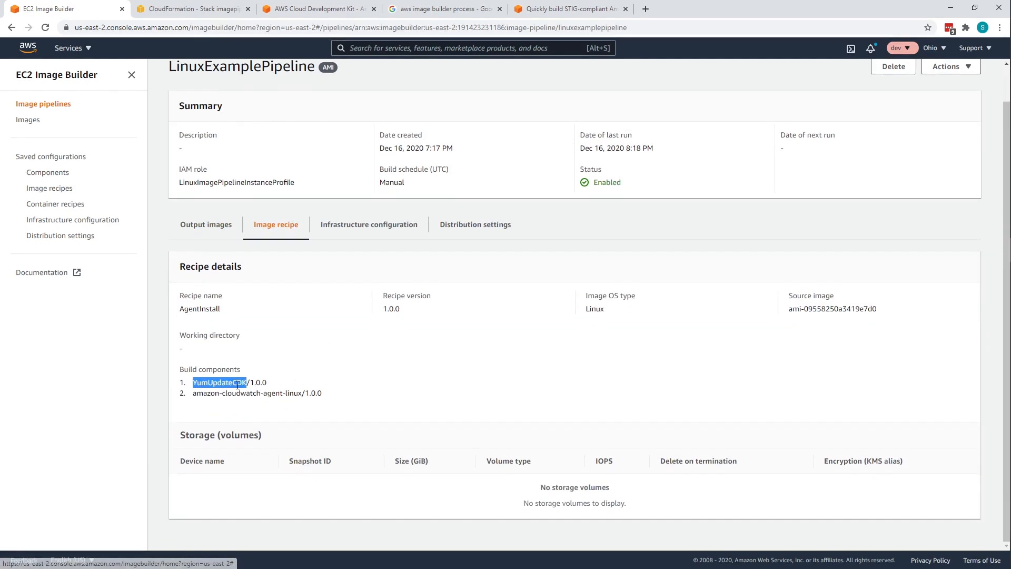
double_click(242, 393)
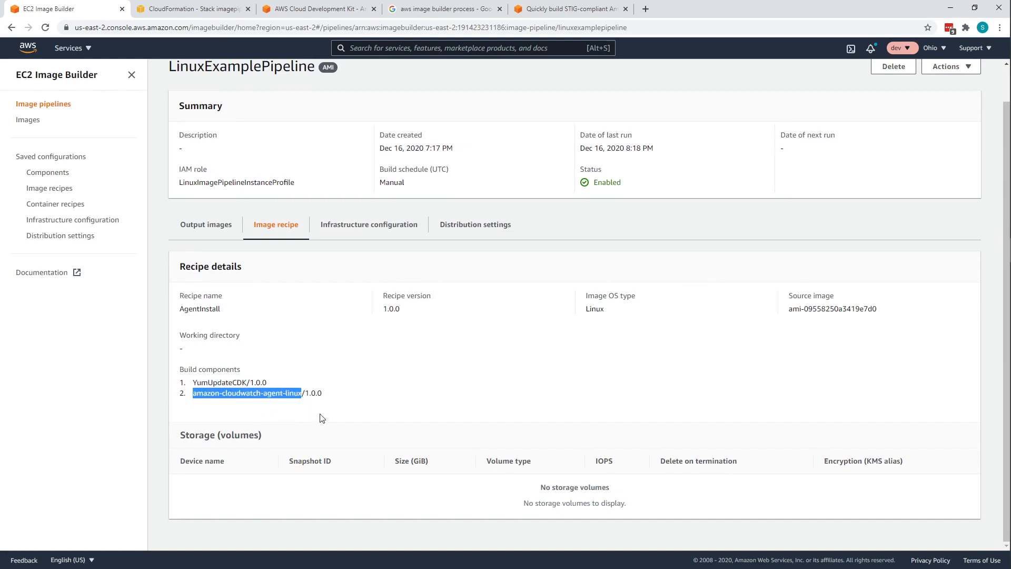
mouse_move(369, 223)
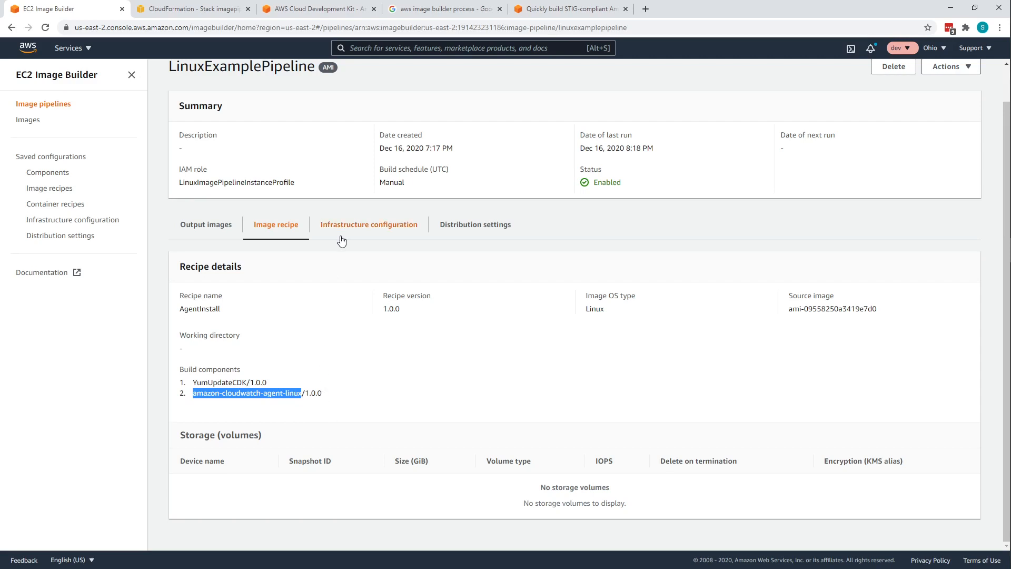
Review the pipeline's t2.micro infrastructure configuration and IAM role, then its available actions
left_click(369, 224)
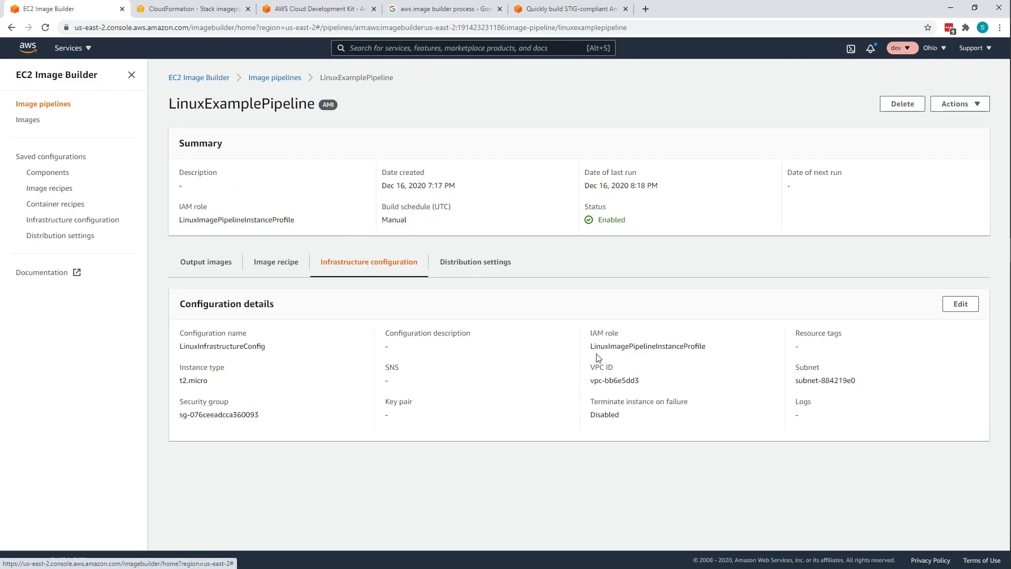
double_click(647, 346)
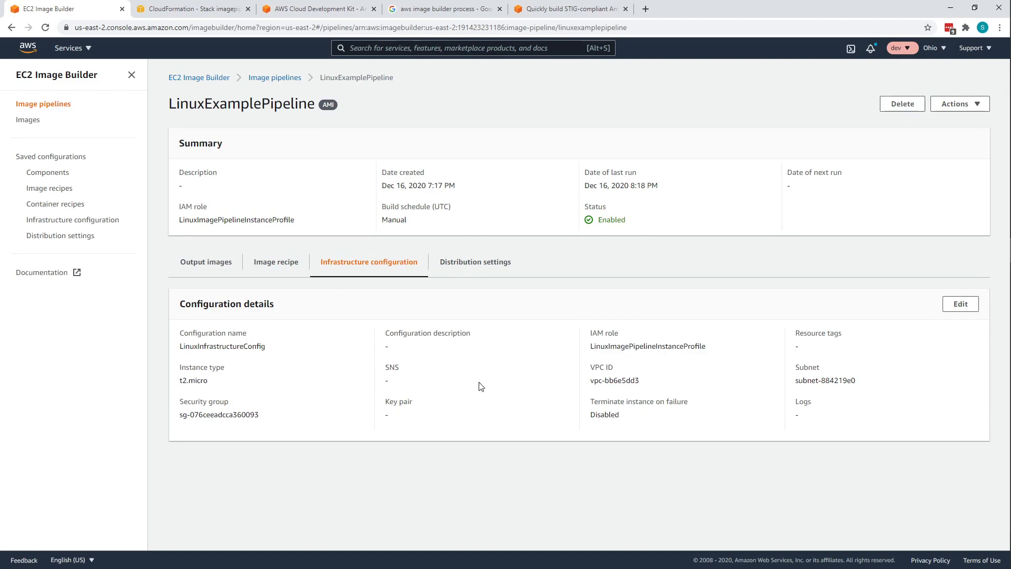
mouse_move(820, 169)
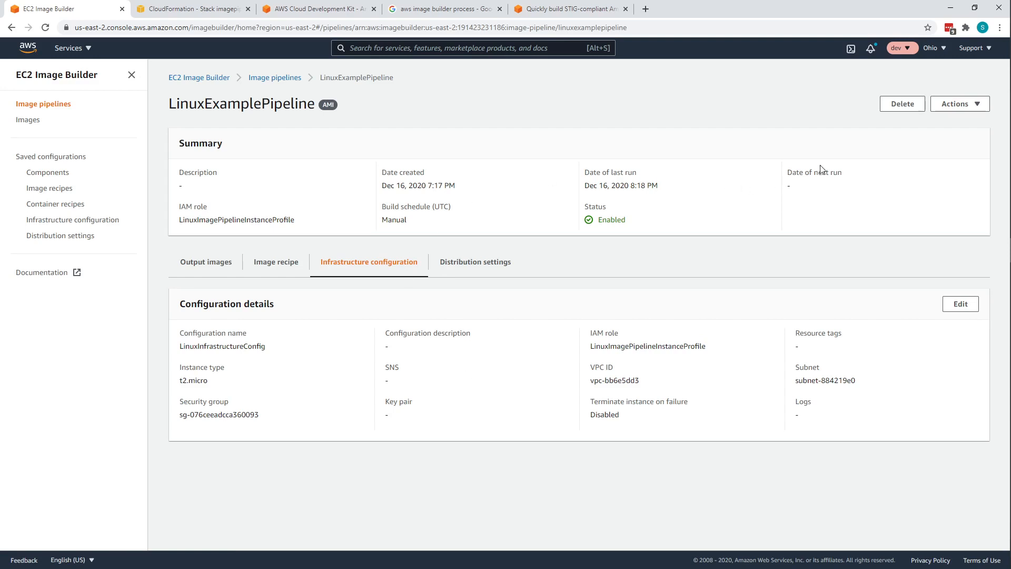
left_click(958, 103)
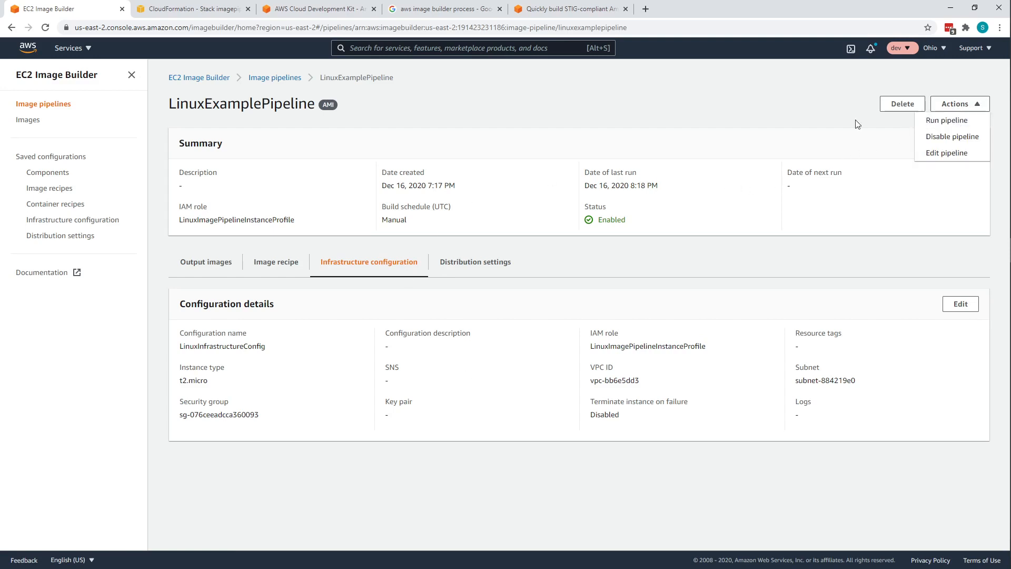
mouse_move(28, 119)
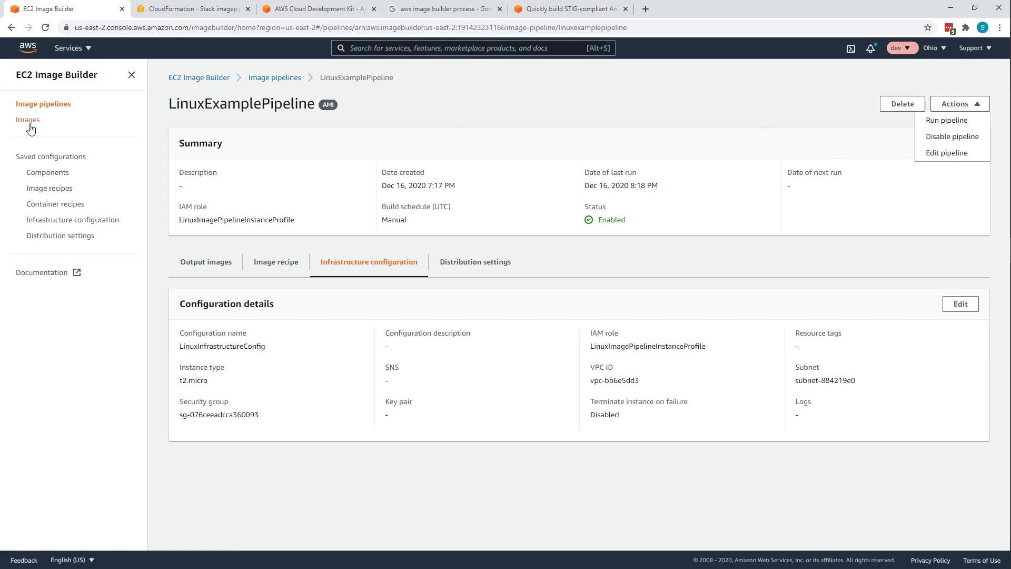
Confirm the AgentInstall 1.0.0 AMI exists, recheck the pipelines list, and view the empty container recipes list
left_click(27, 119)
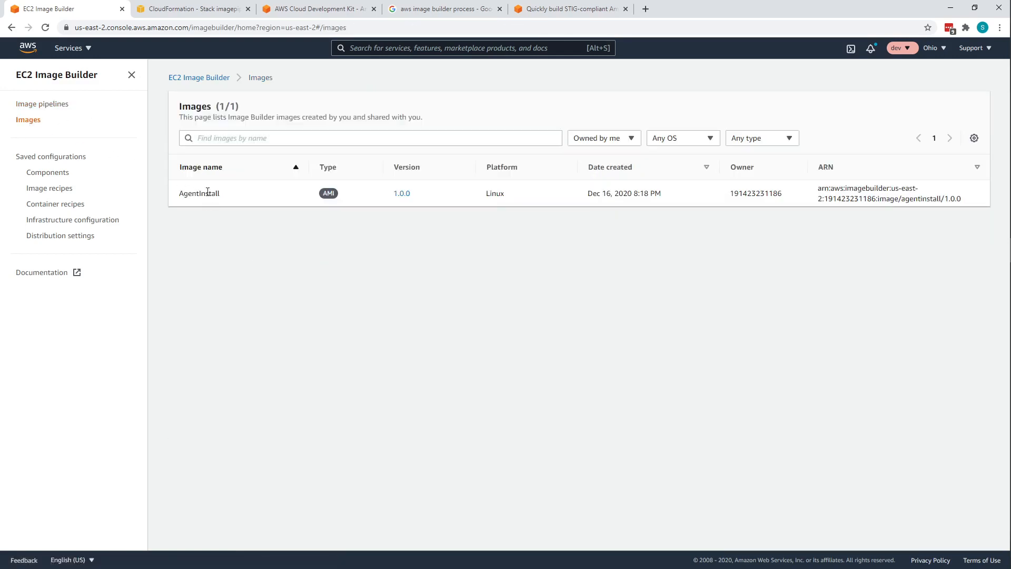
double_click(199, 192)
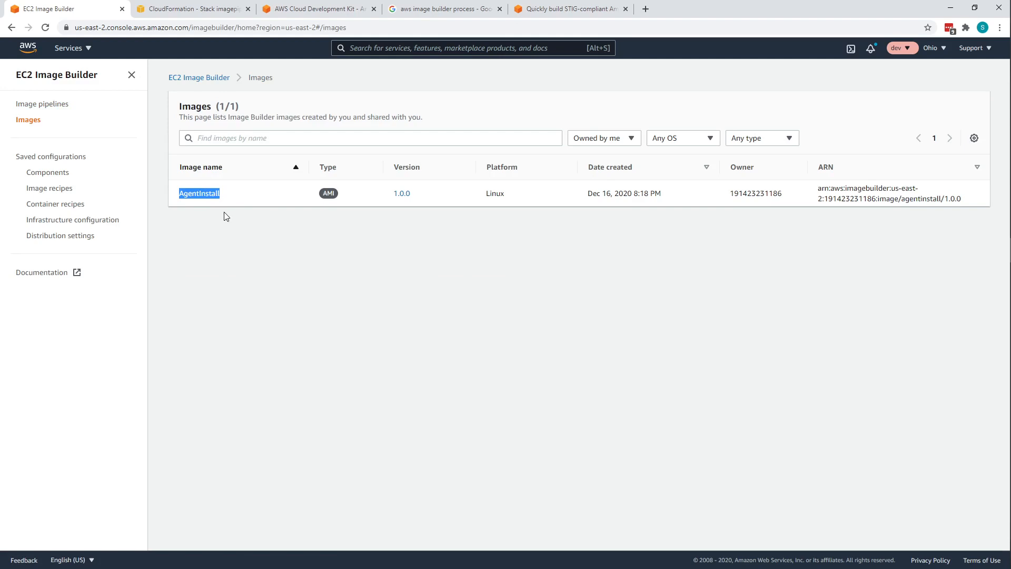
mouse_move(128, 165)
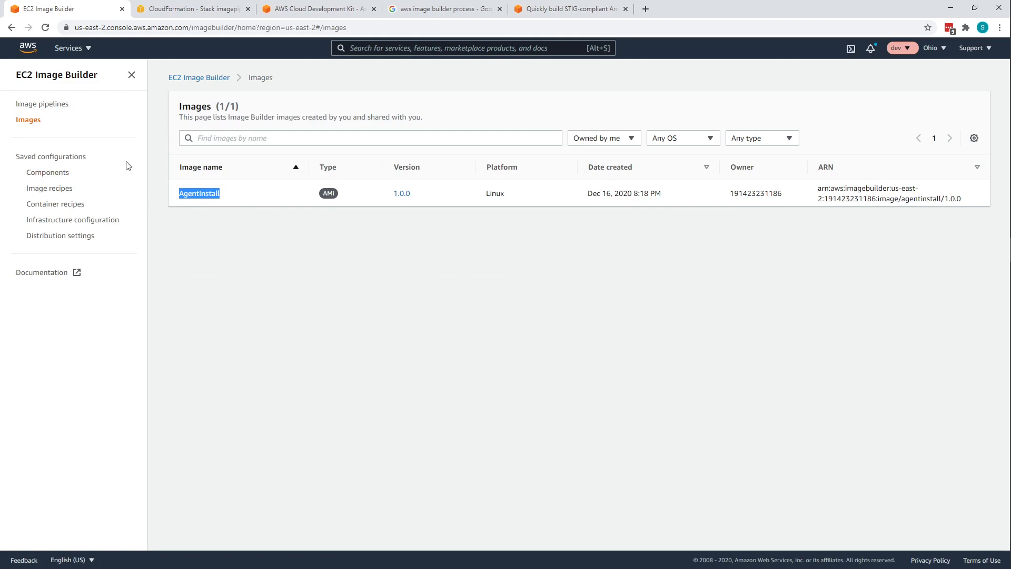
mouse_move(42, 104)
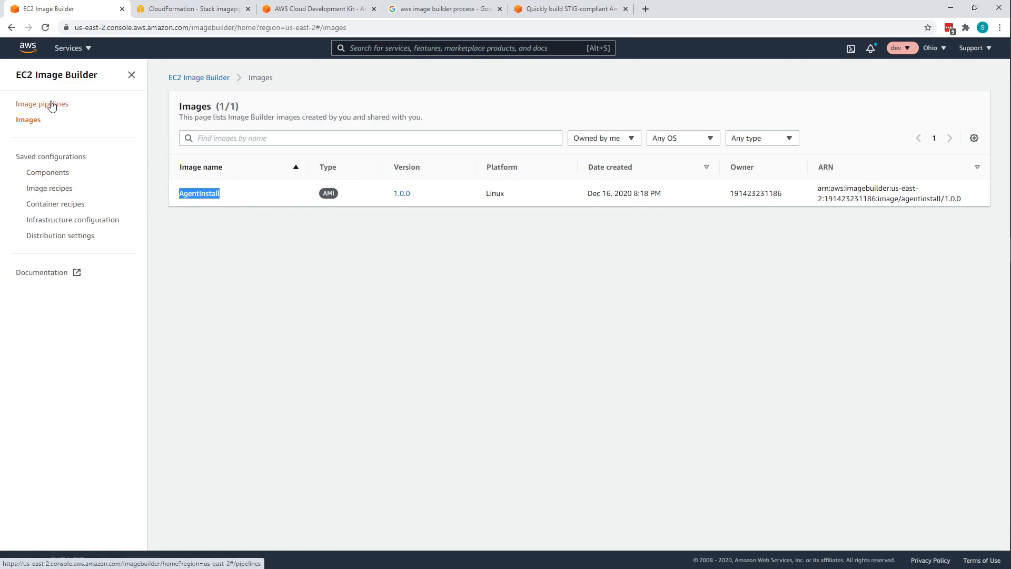
mouse_move(51, 110)
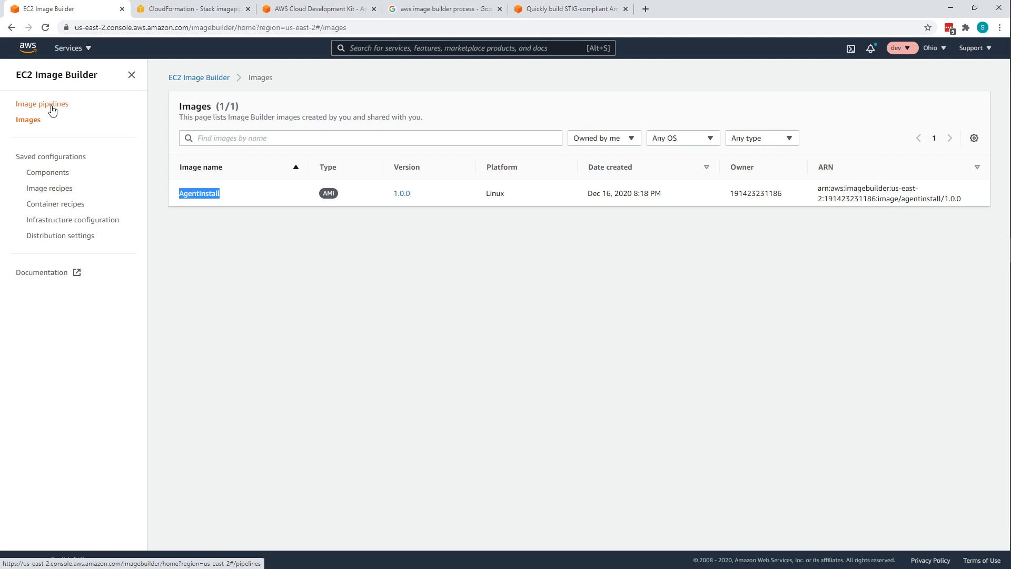
left_click(41, 105)
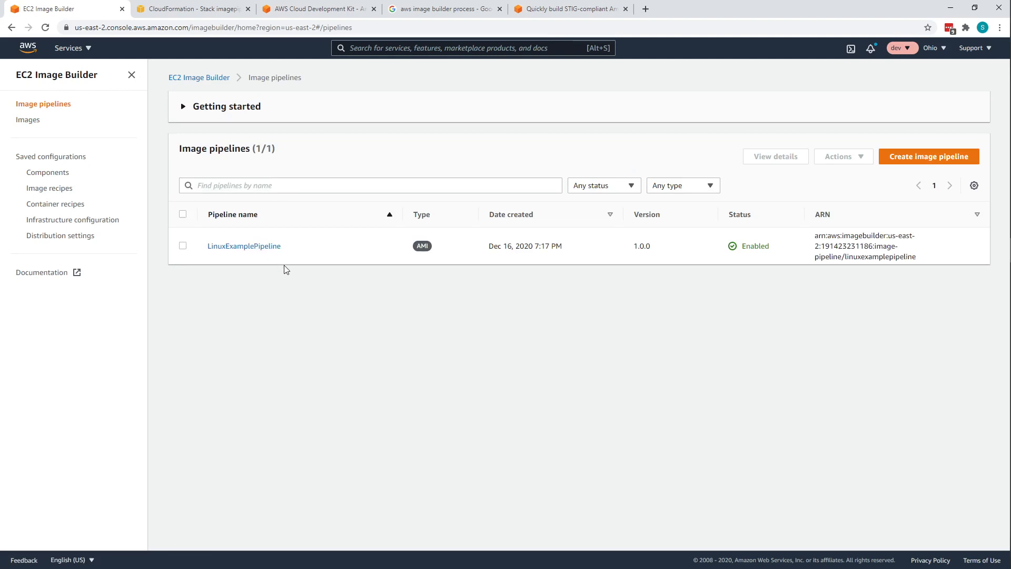
mouse_move(488, 327)
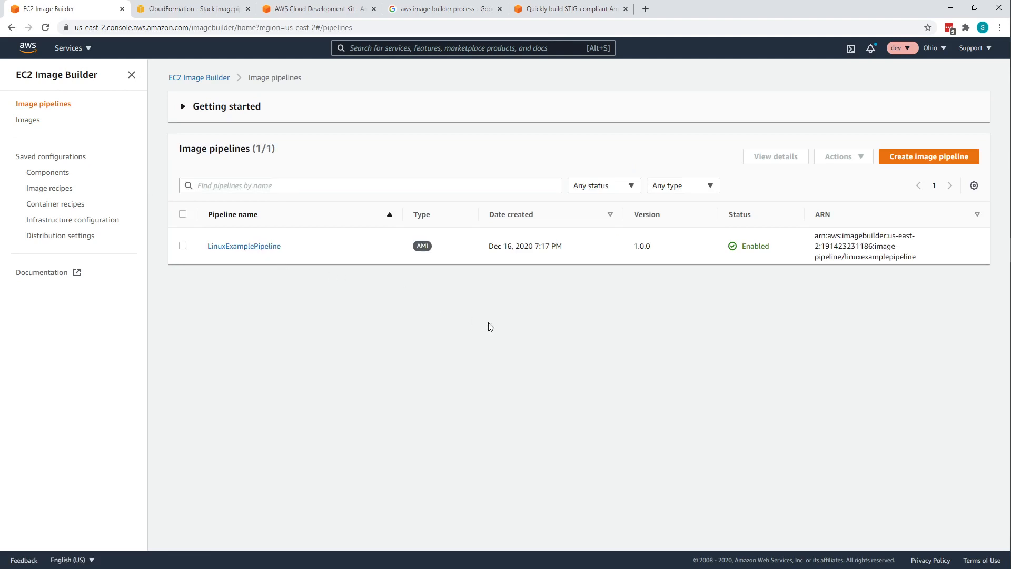
mouse_move(426, 347)
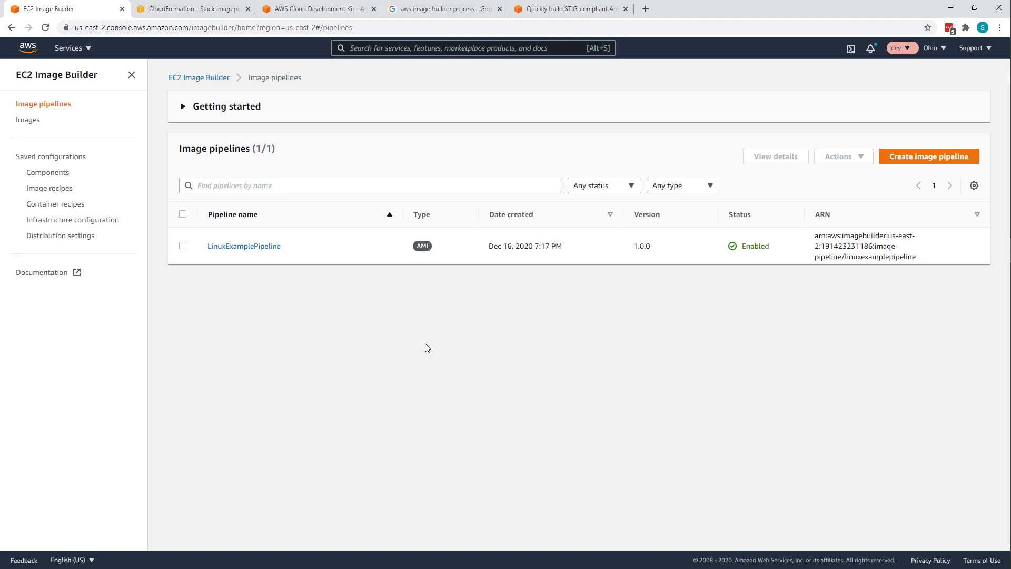
mouse_move(483, 330)
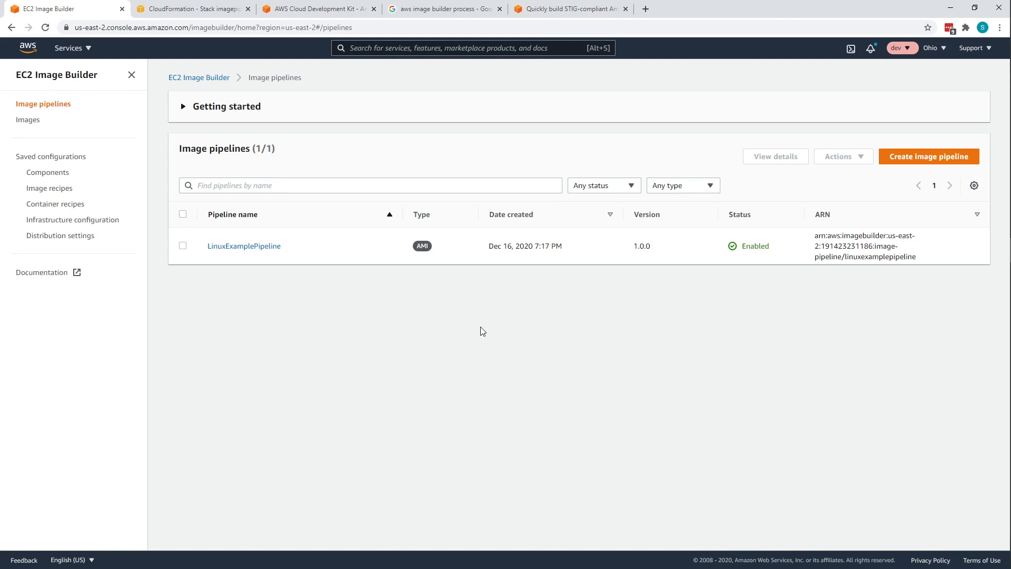
mouse_move(50, 187)
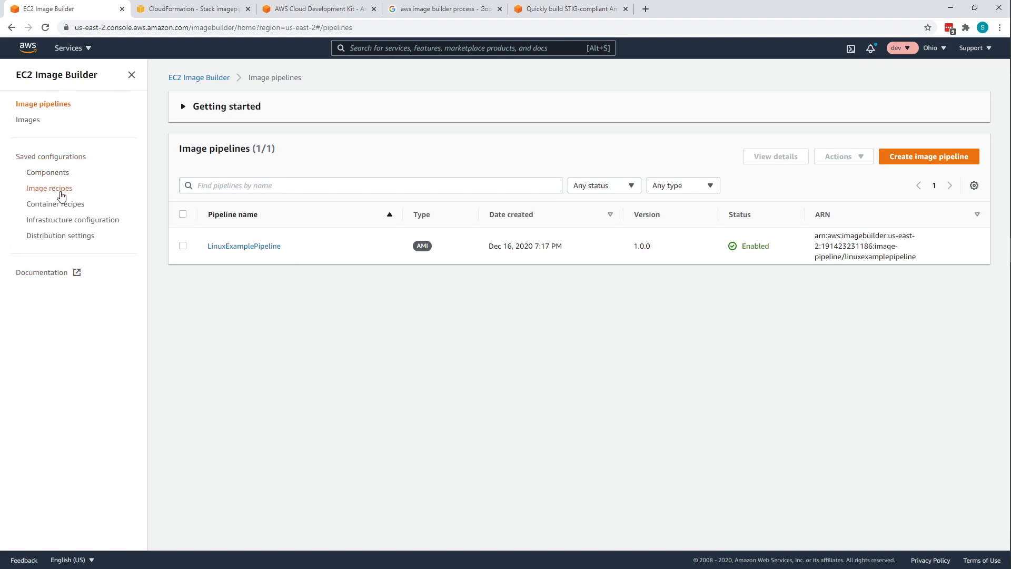
left_click(55, 203)
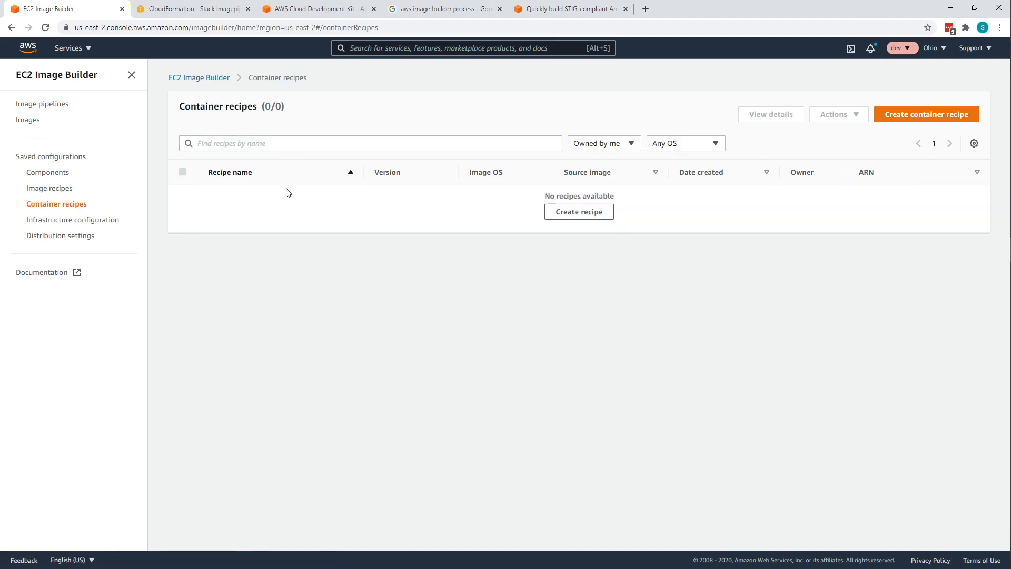